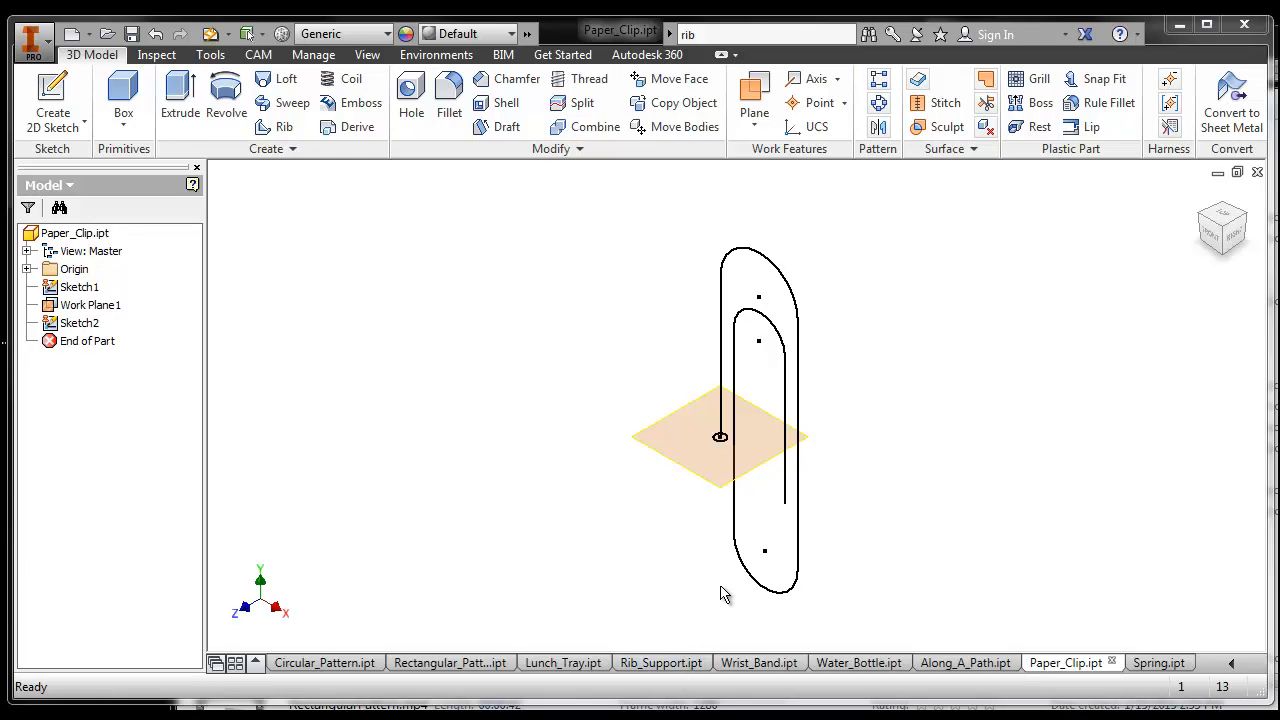
mouse_move(722, 564)
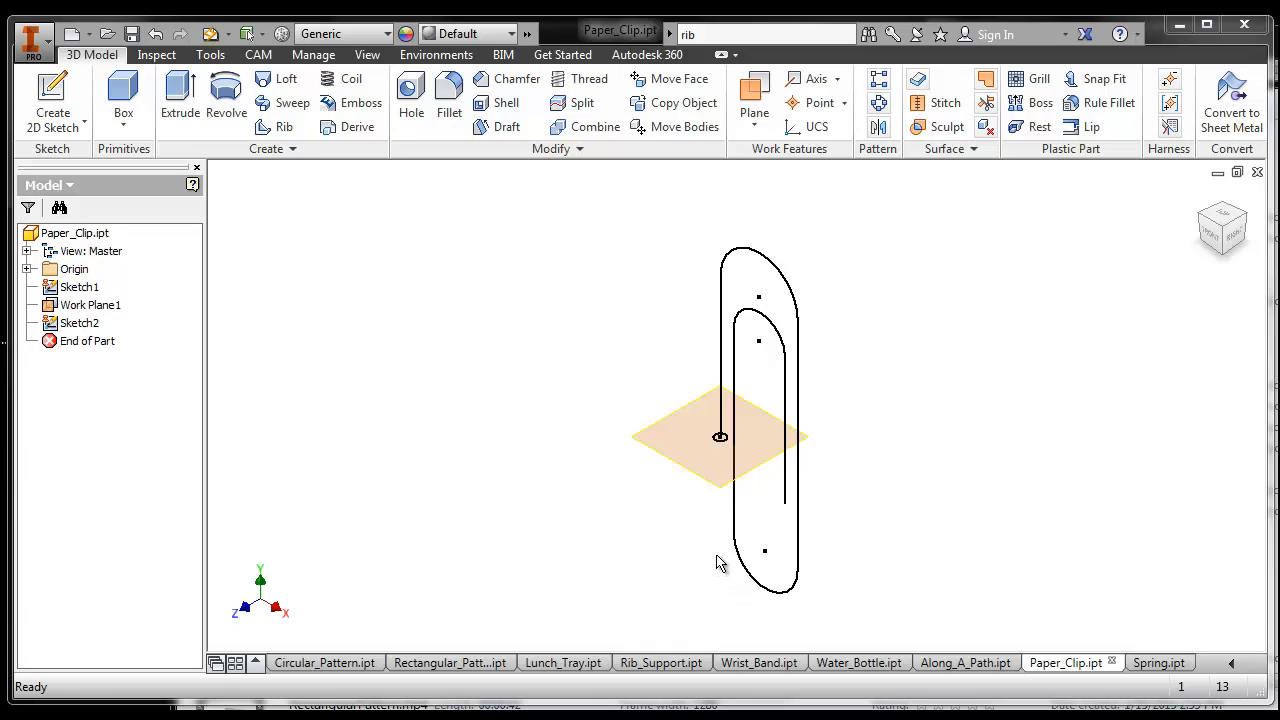
mouse_move(720, 512)
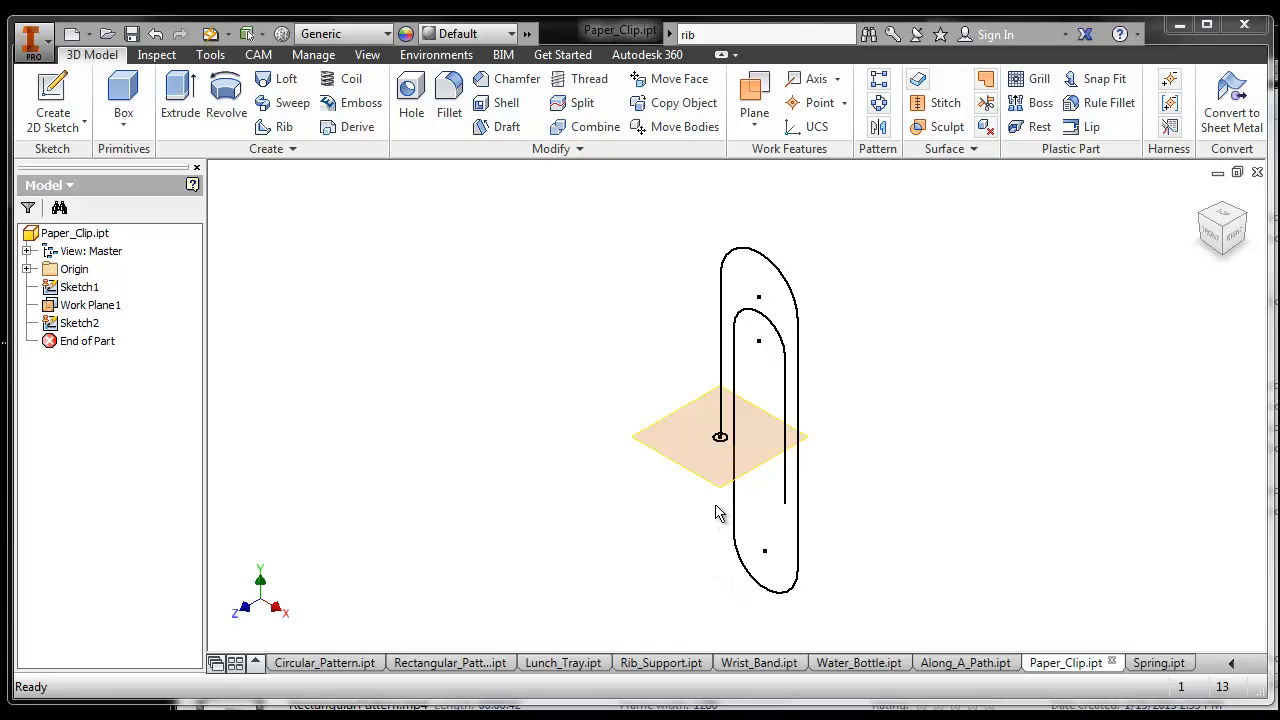
Review Sketch1 path, Work Plane1 and Sketch2 profile in the browser, then begin a Sweep feature.
left_click(90, 304)
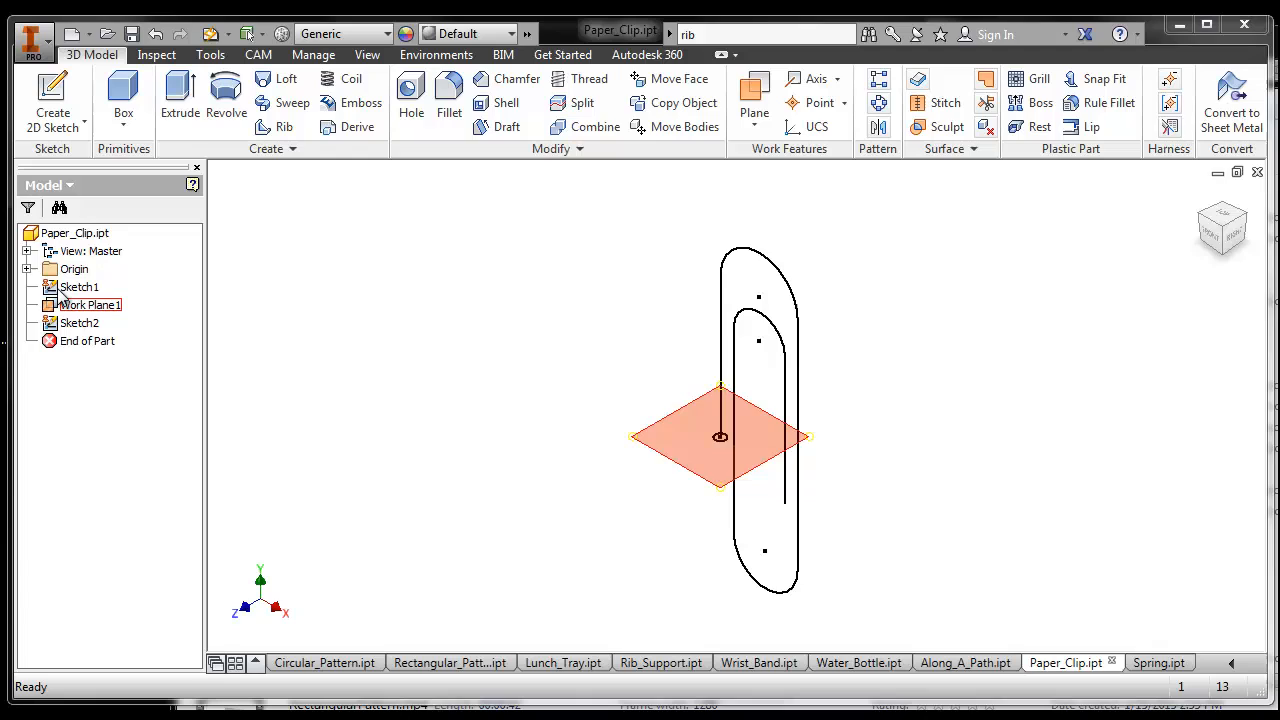
left_click(80, 288)
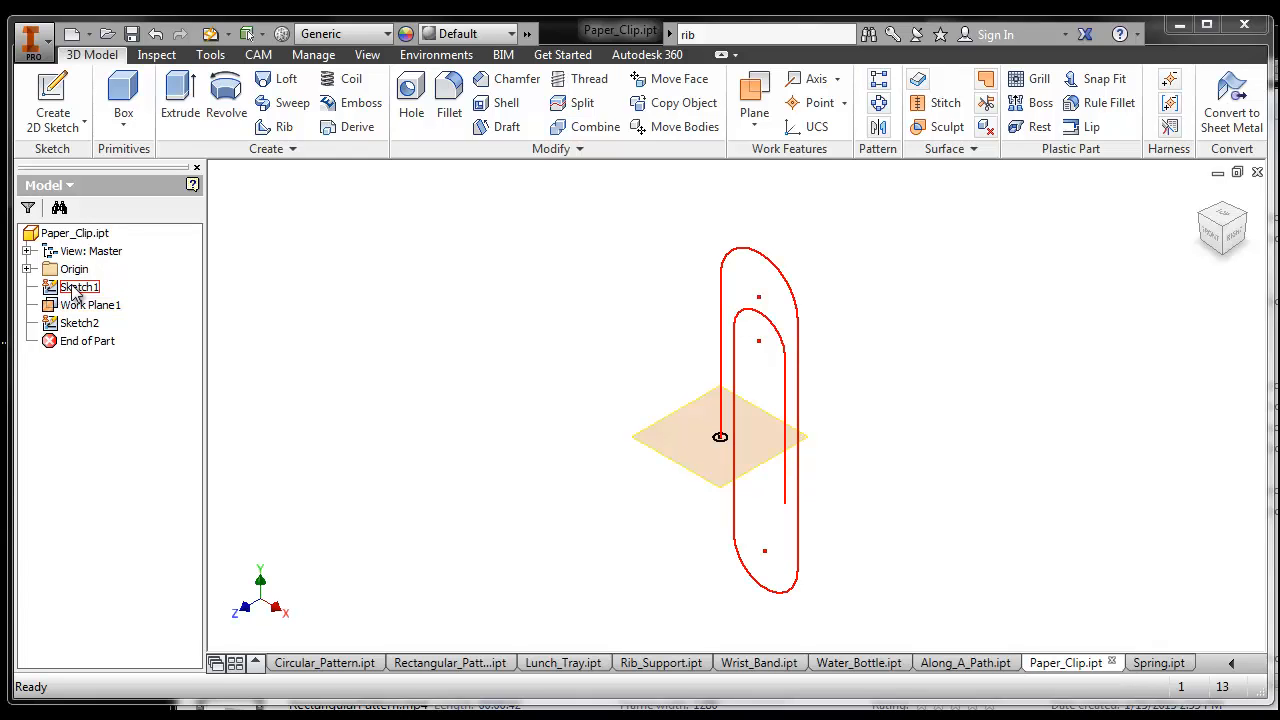
left_click(92, 304)
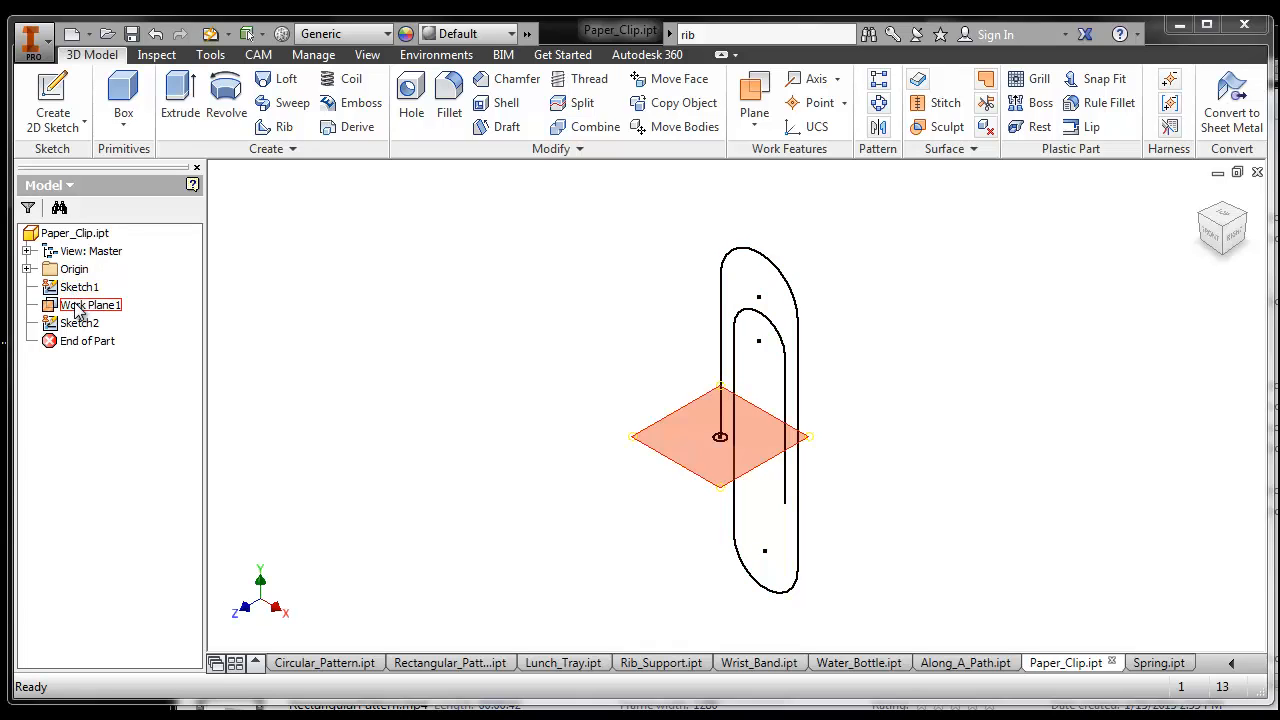
left_click(80, 322)
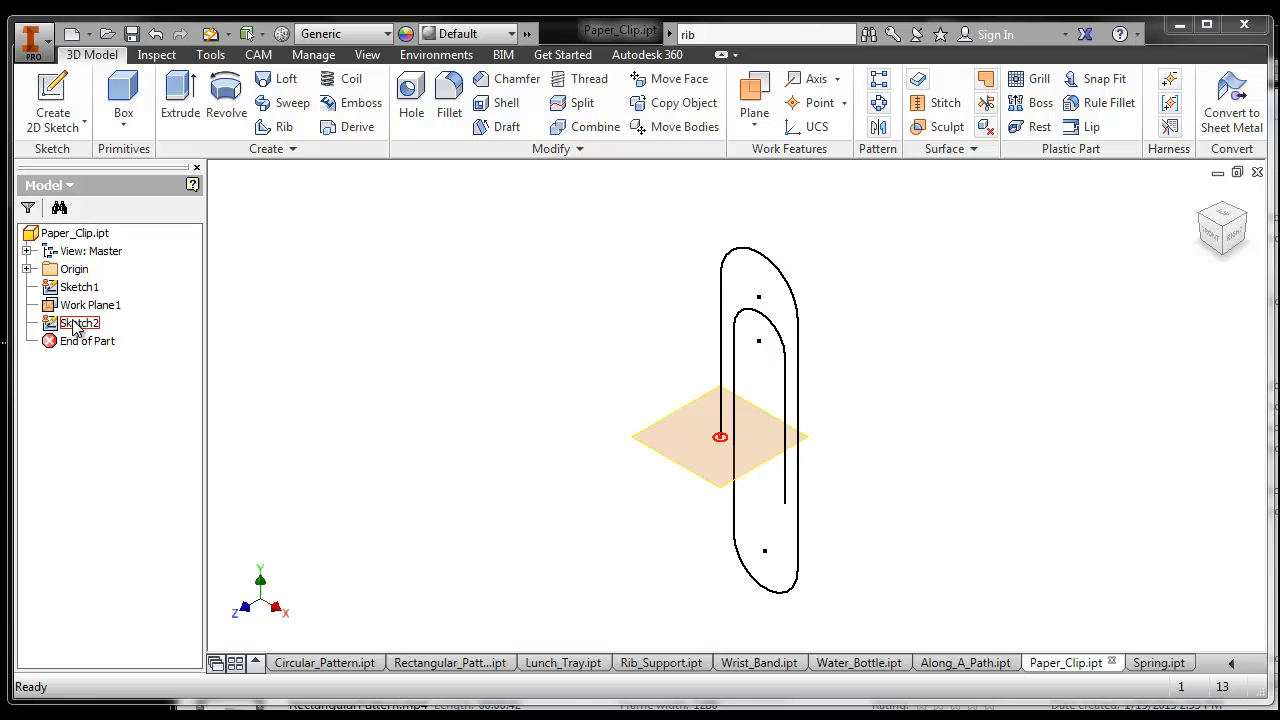
left_click(292, 104)
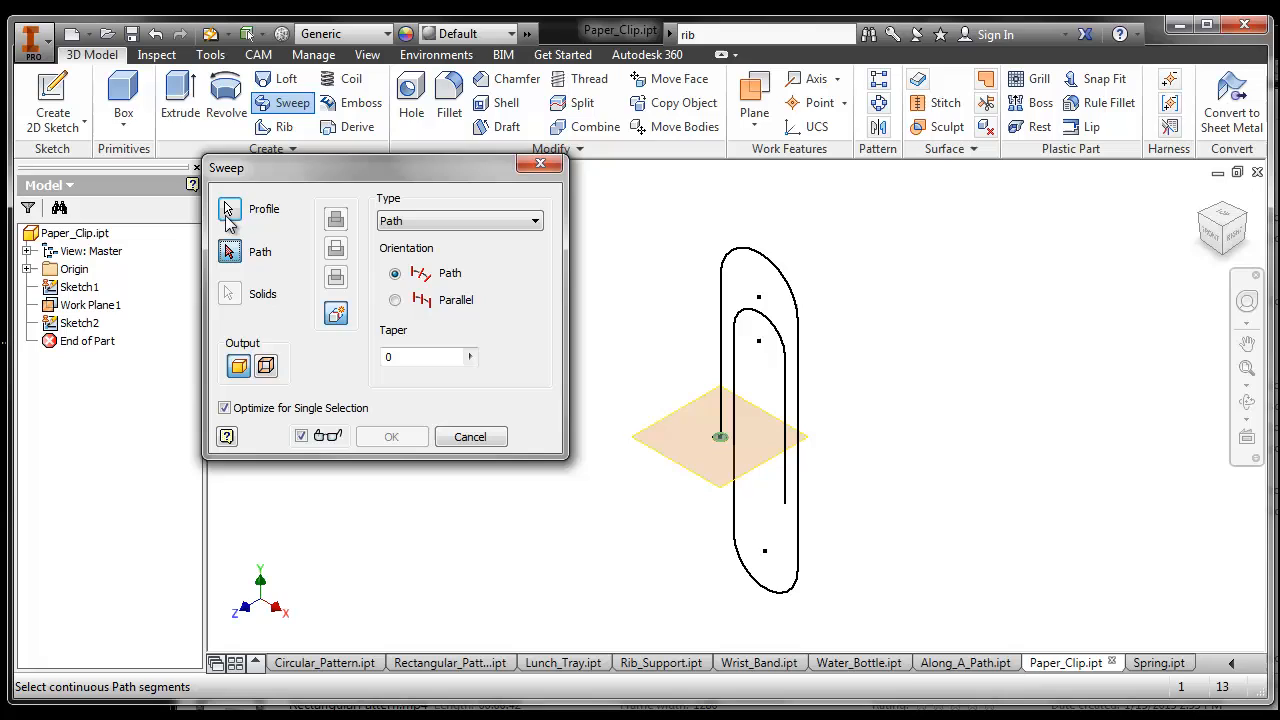
Select the paper clip sketch curve as the sweep path, keeping Type Path and Taper 0.
left_click(228, 210)
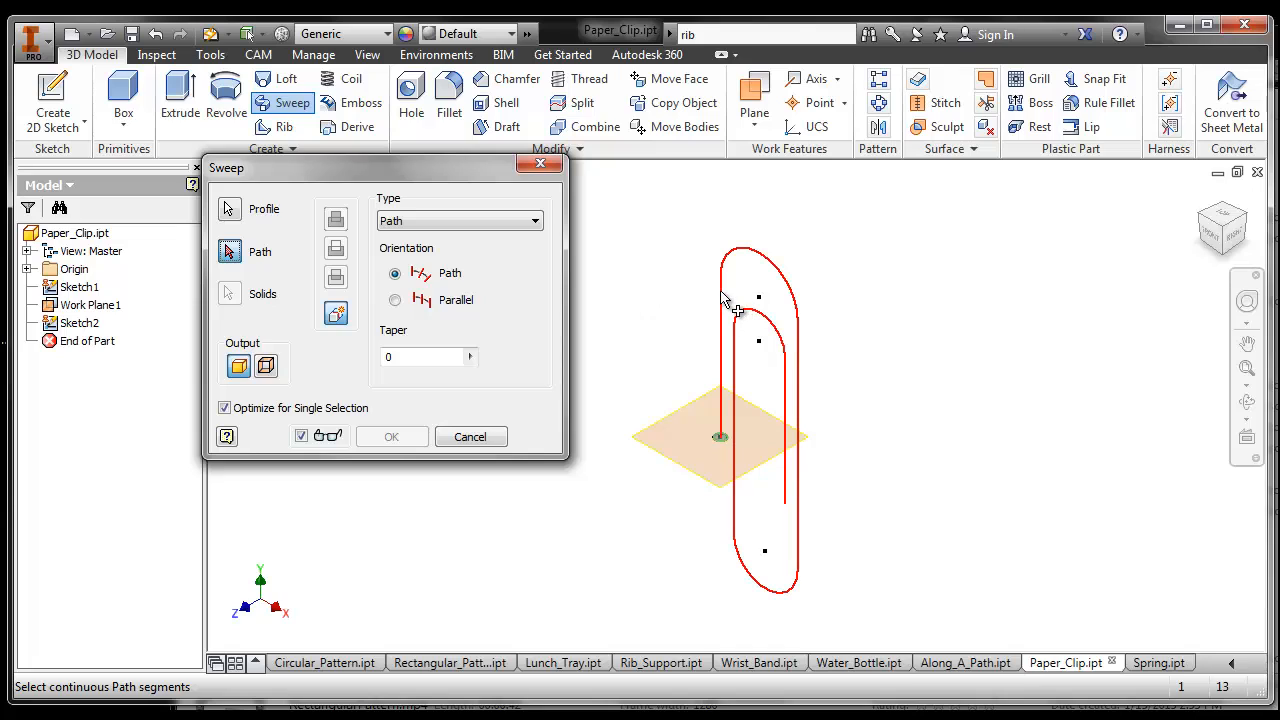
left_click(236, 252)
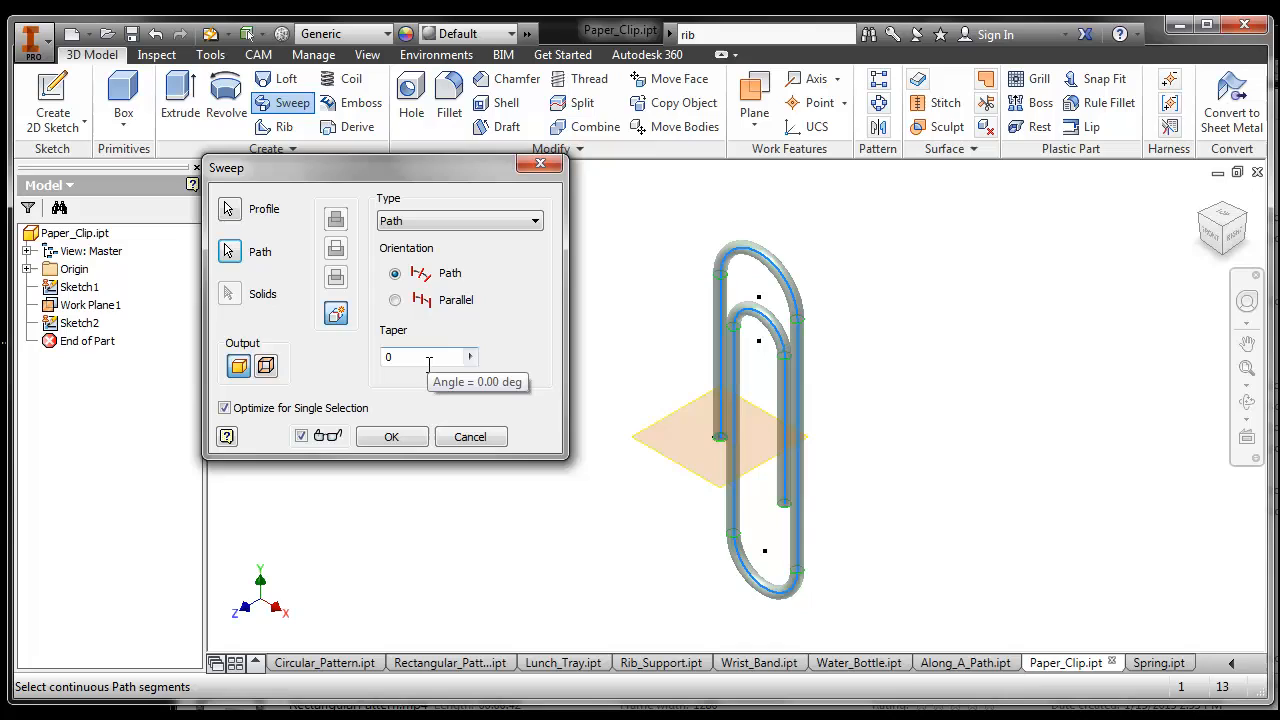
mouse_move(444, 232)
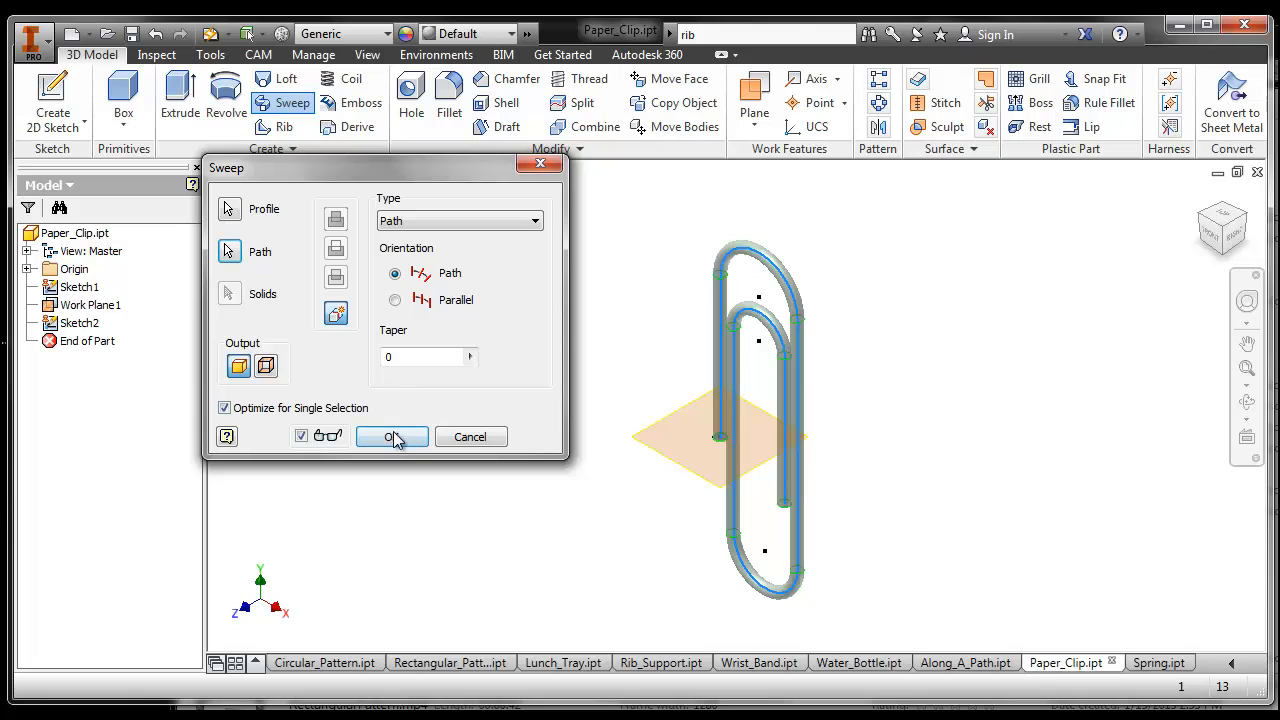
Confirm the sweep to create the solid Sweep1 wire body and orbit to inspect it.
left_click(392, 436)
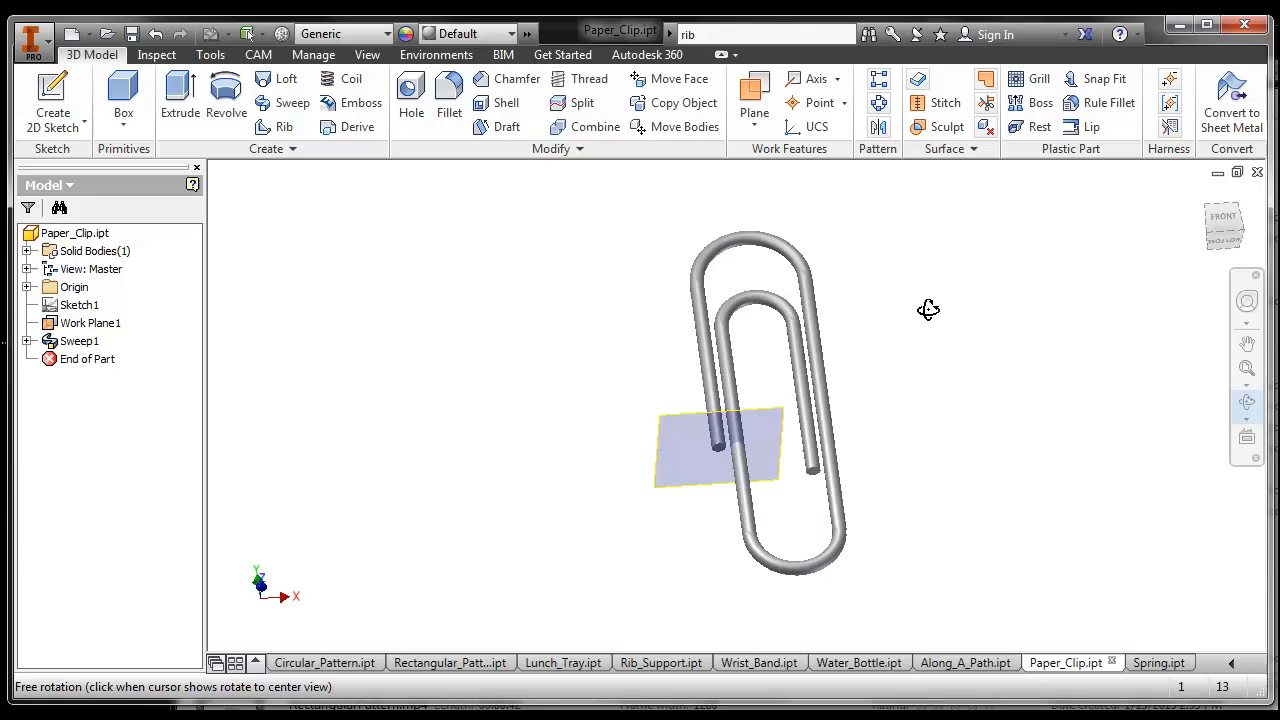
left_click_drag(750, 400, 780, 370)
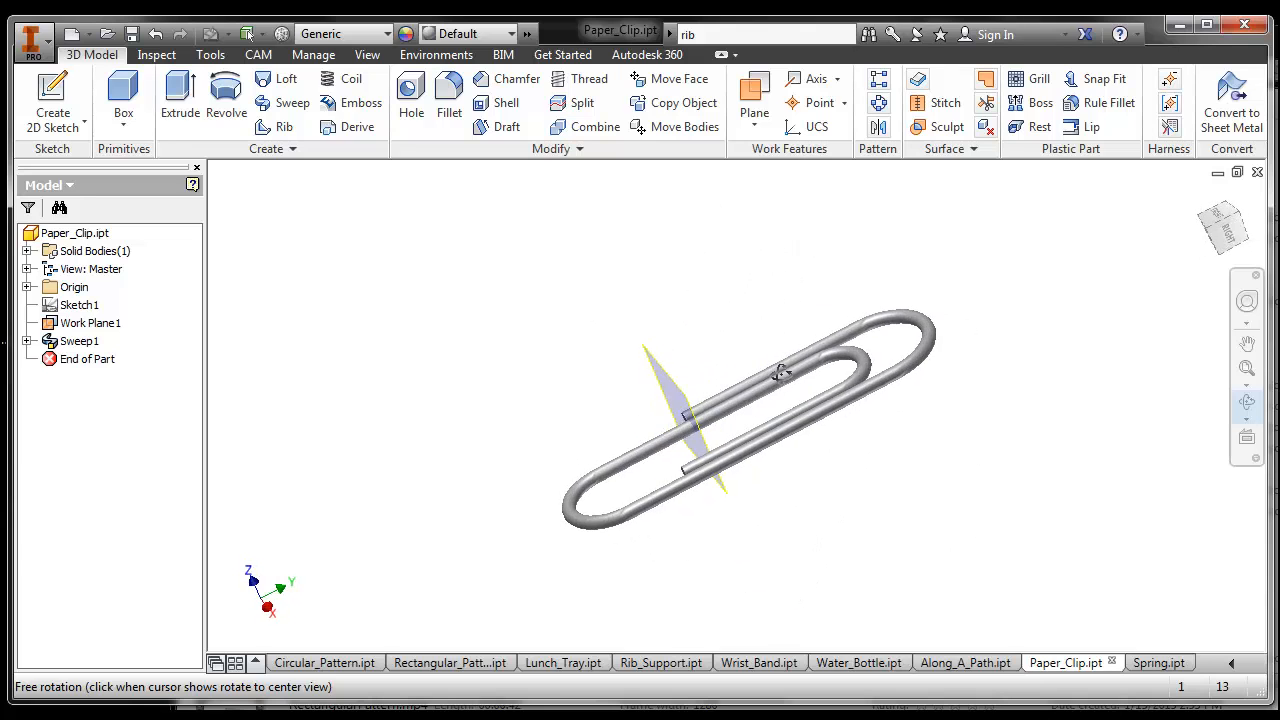